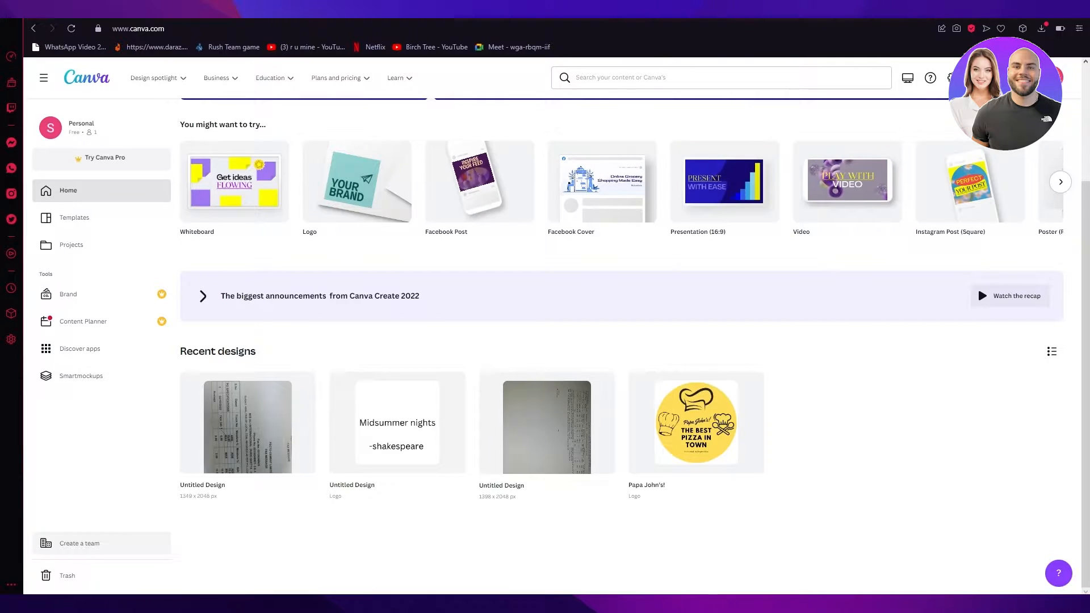
# Step: Create a new custom-size design of 1080 by 1080 pixels
pyautogui.click(138, 29)
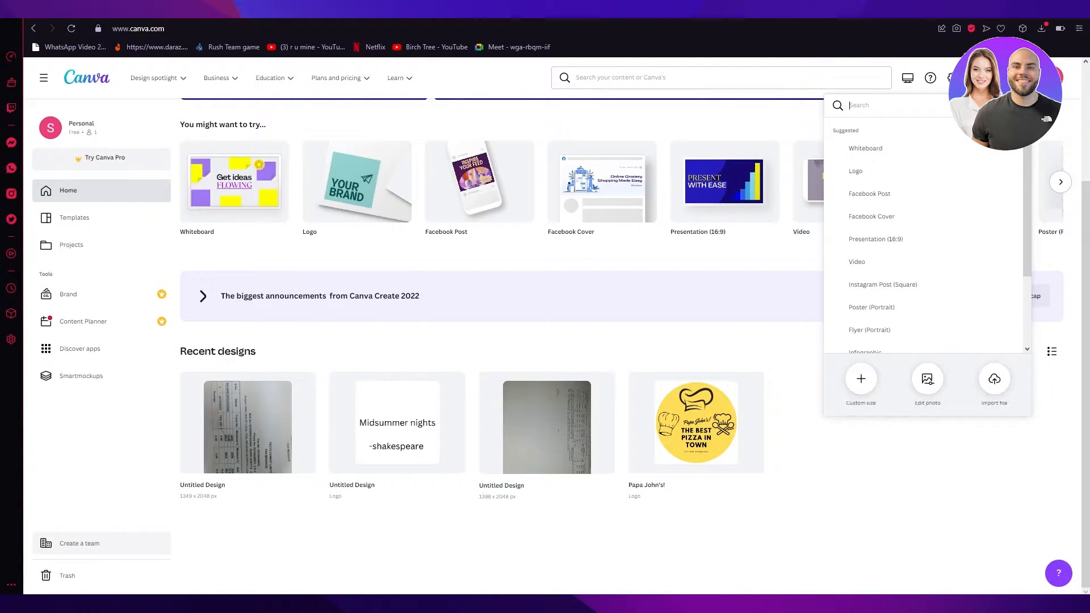
pyautogui.moveTo(861, 383)
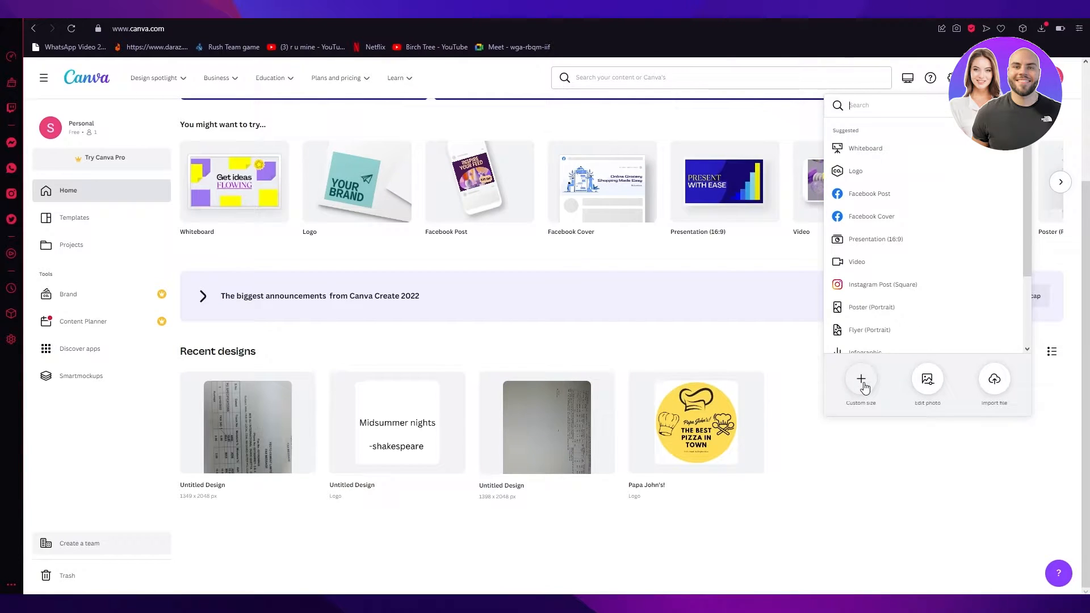
pyautogui.click(861, 383)
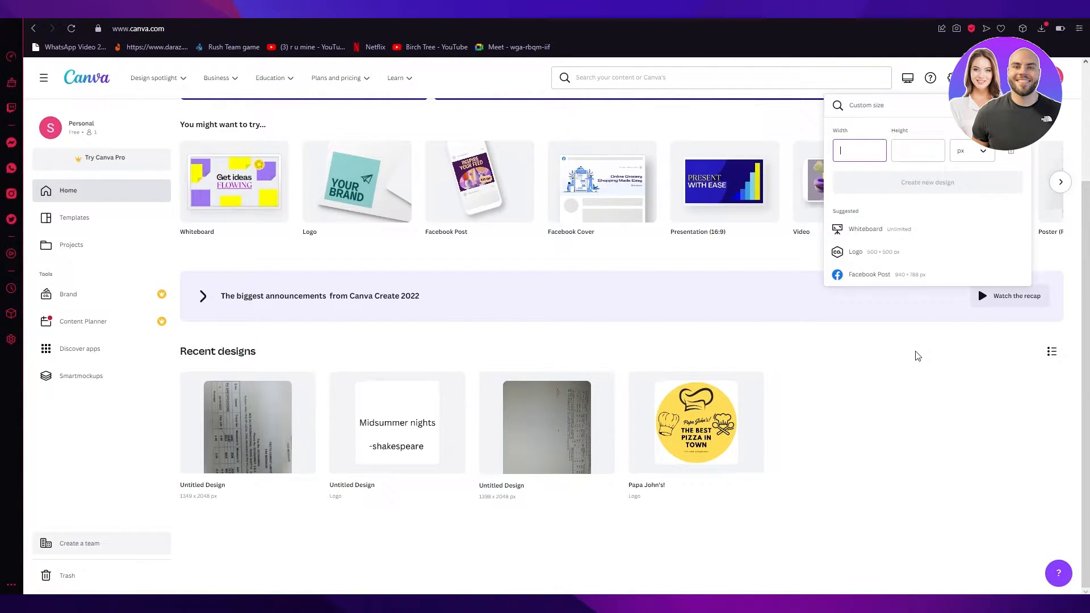
pyautogui.write('1')
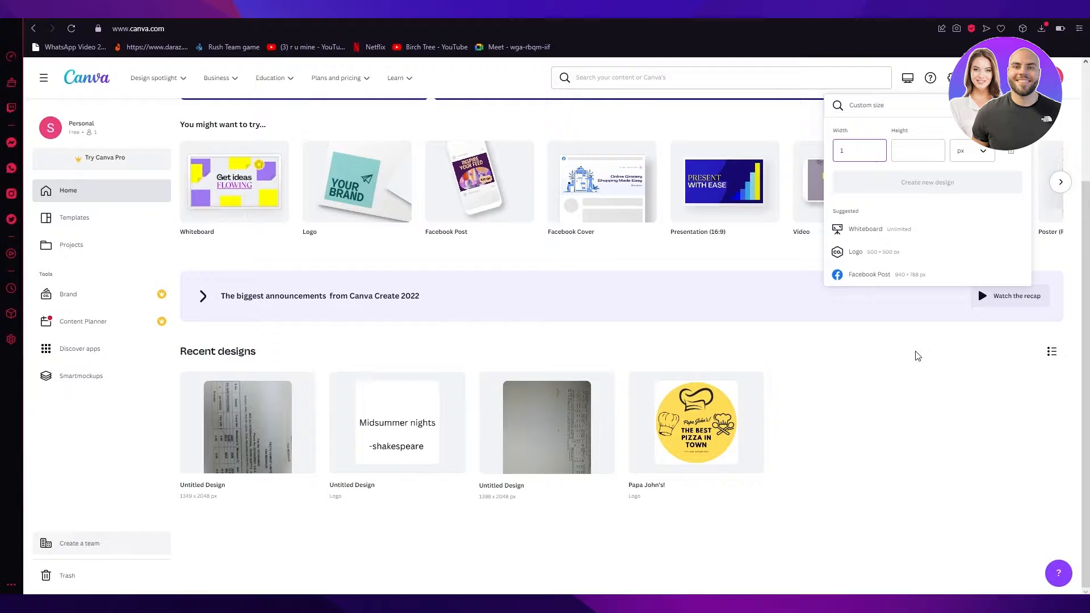
pyautogui.write('080')
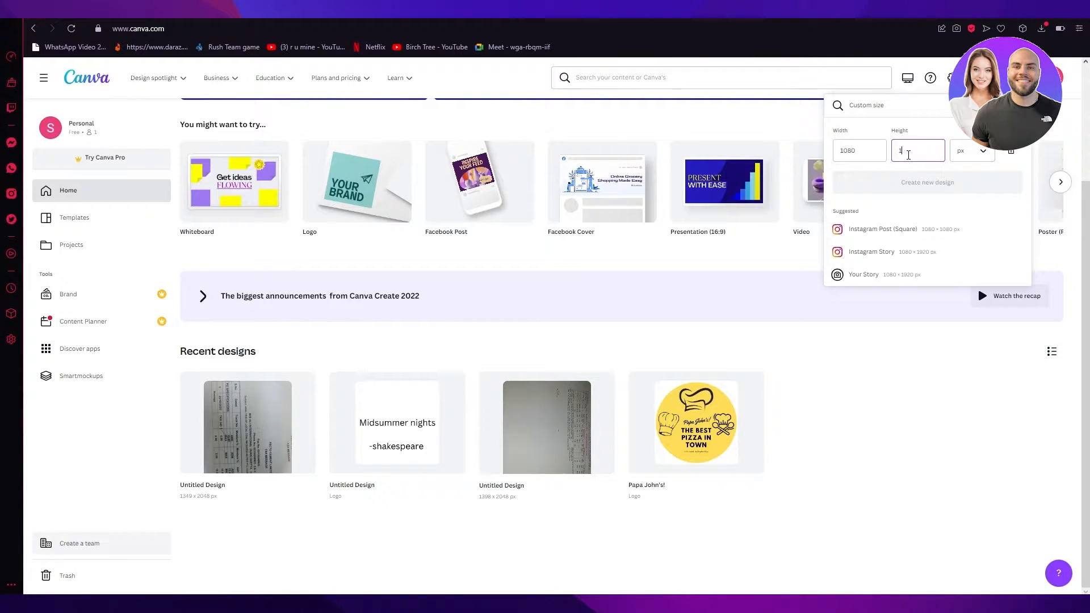
pyautogui.write('1080')
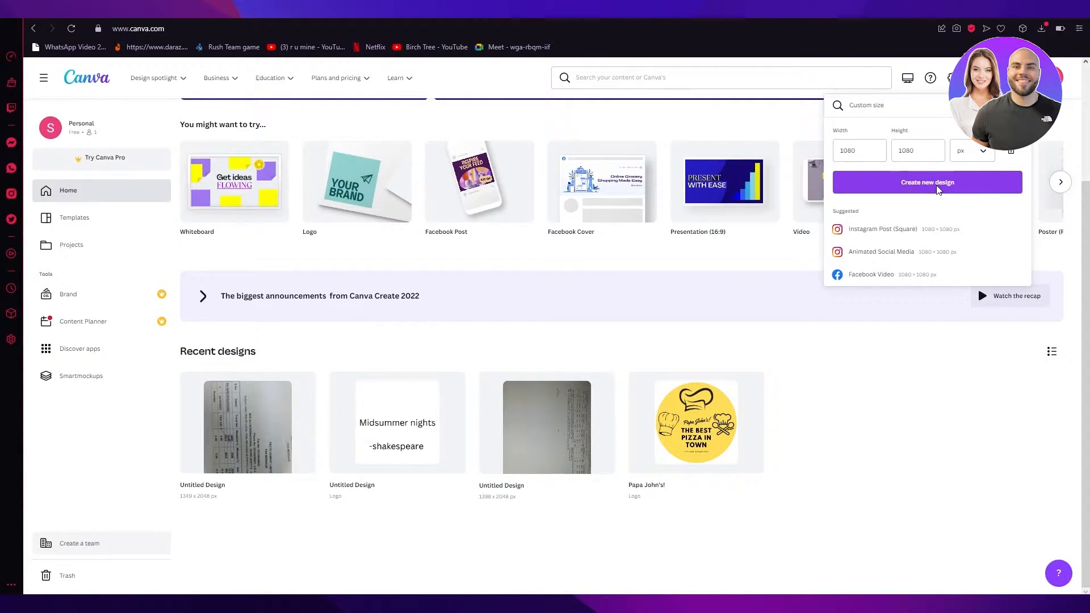
pyautogui.click(927, 182)
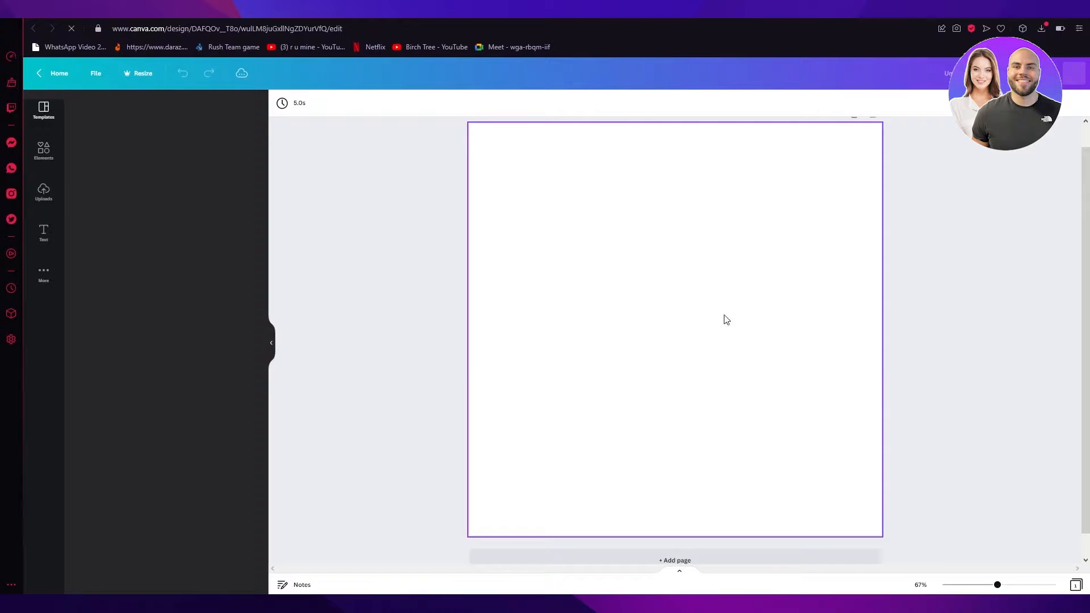
# Step: Search Elements for 'frame' and add the grey-bordered circle frame to the page
pyautogui.click(43, 110)
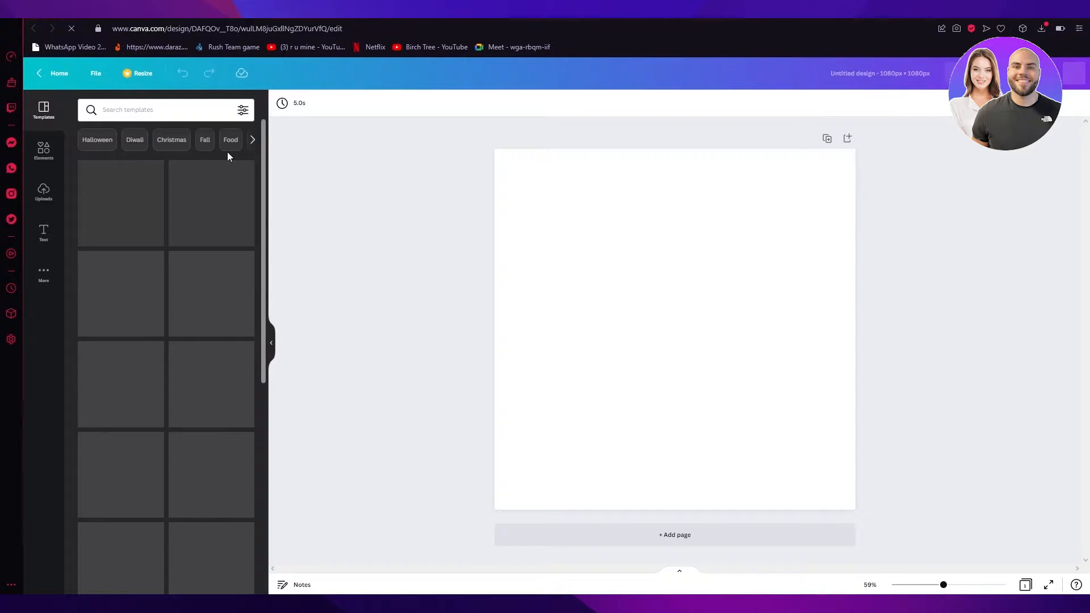
pyautogui.click(43, 150)
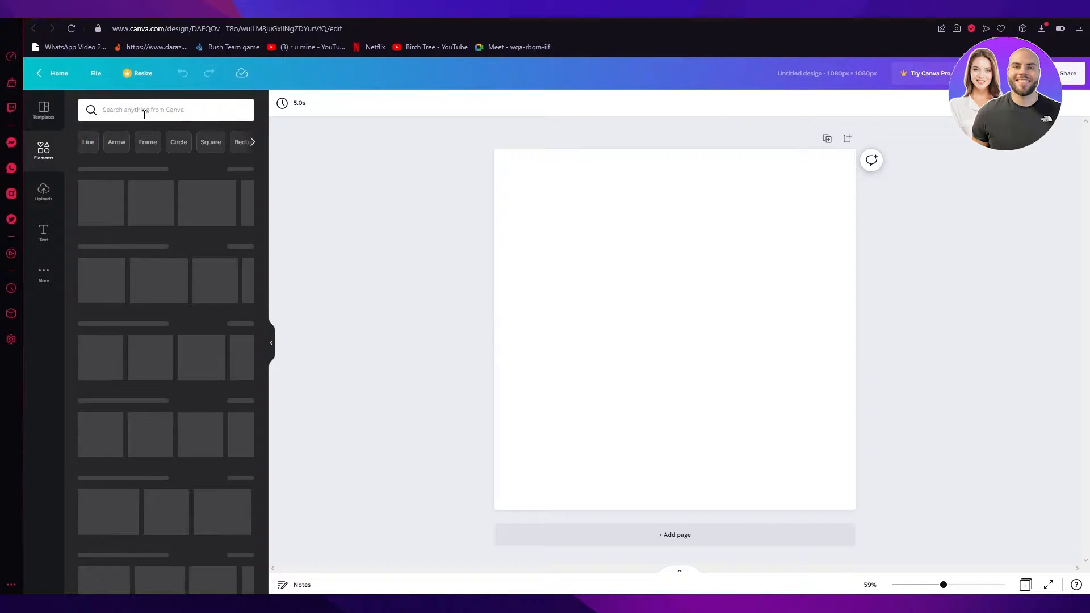
pyautogui.write('frame')
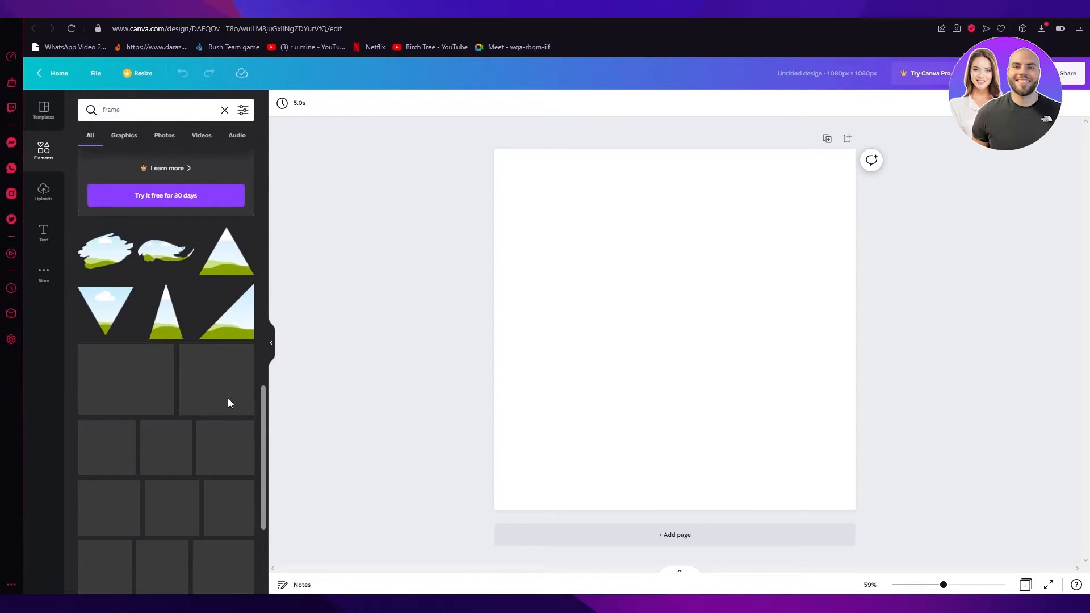
pyautogui.scroll(-3)
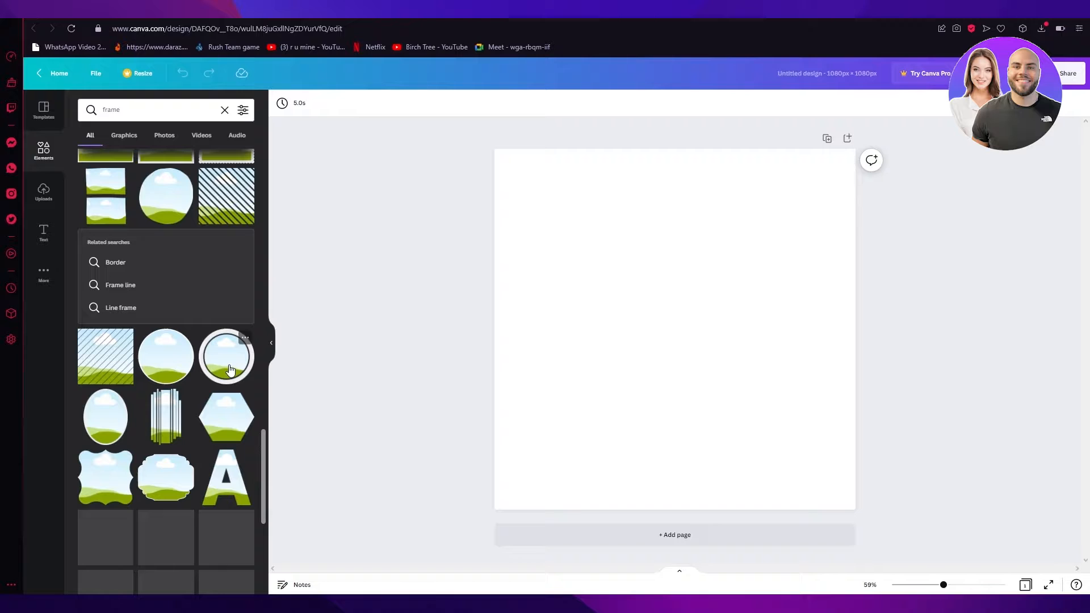
pyautogui.scroll(-3)
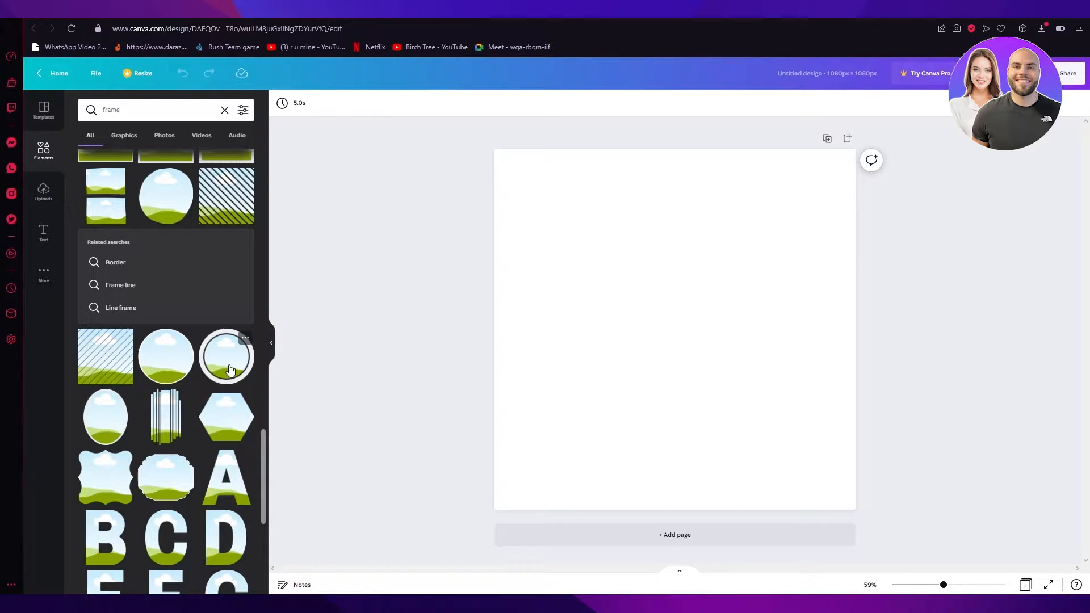
pyautogui.click(226, 356)
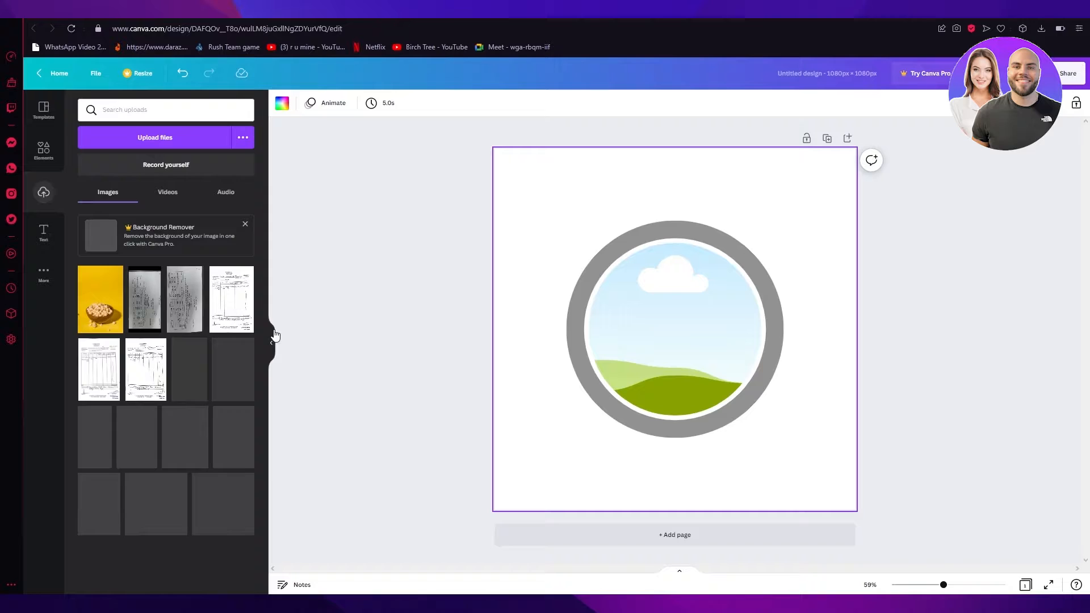
# Step: Add the uploaded popcorn bowl photo to the page and keep it at full opacity
pyautogui.click(99, 298)
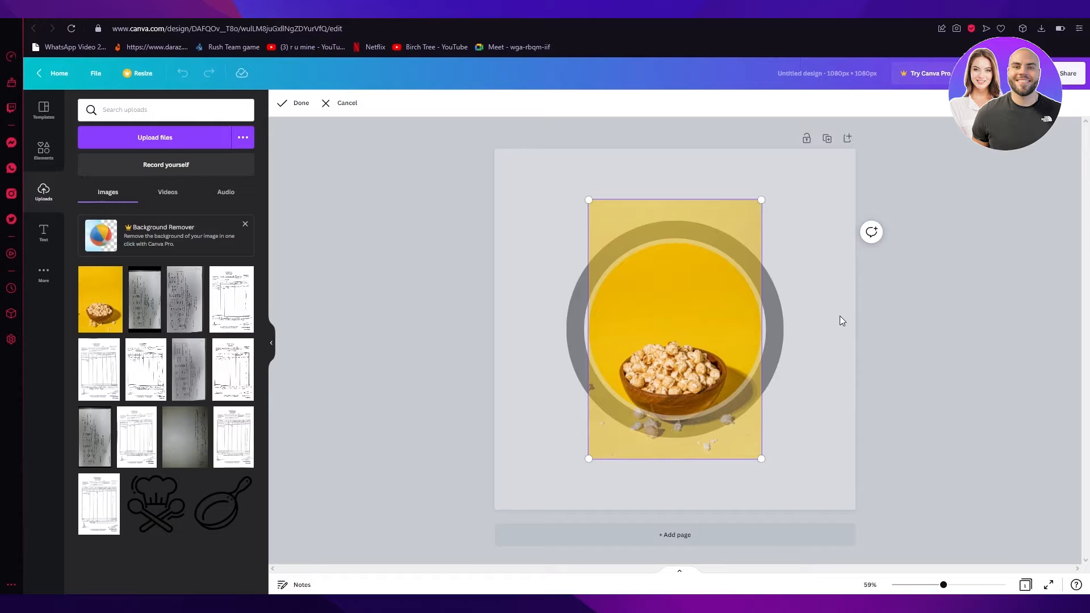
pyautogui.click(300, 102)
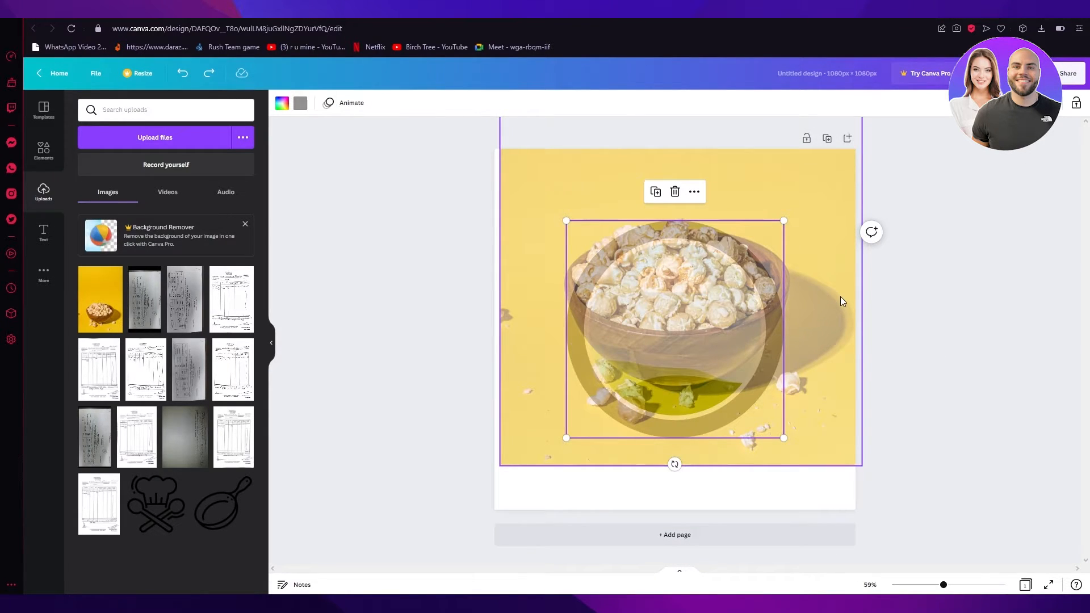
pyautogui.click(1076, 104)
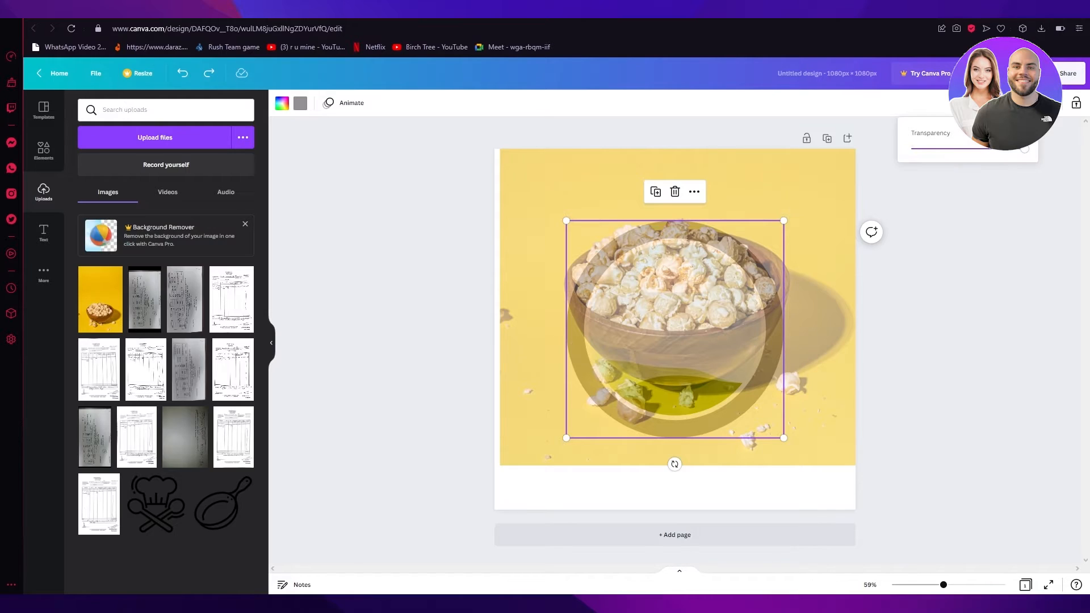
pyautogui.click(968, 279)
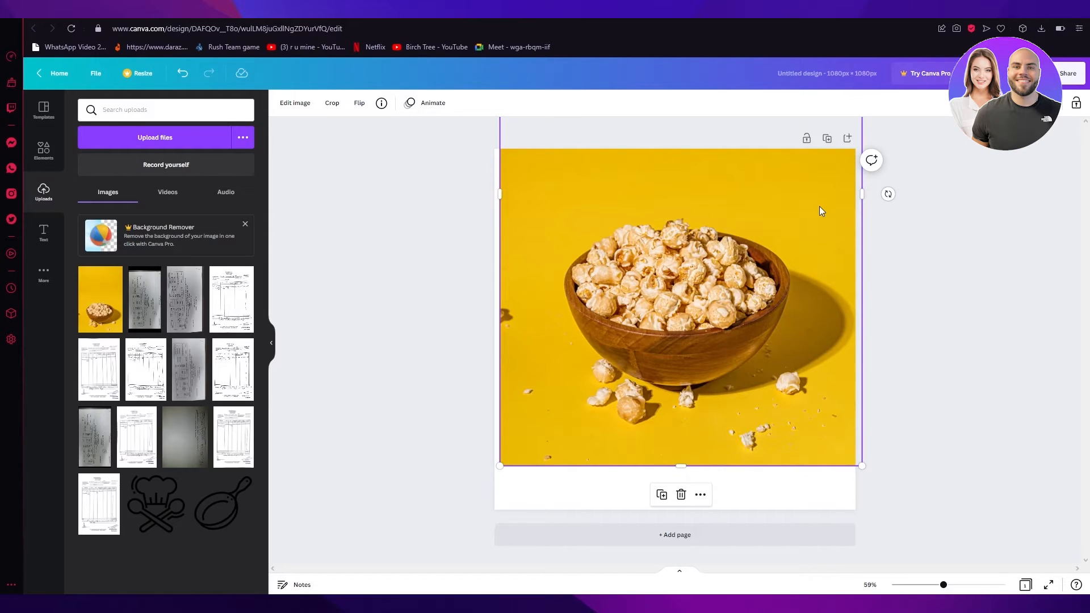
pyautogui.moveTo(313, 89)
pyautogui.write('remove.')
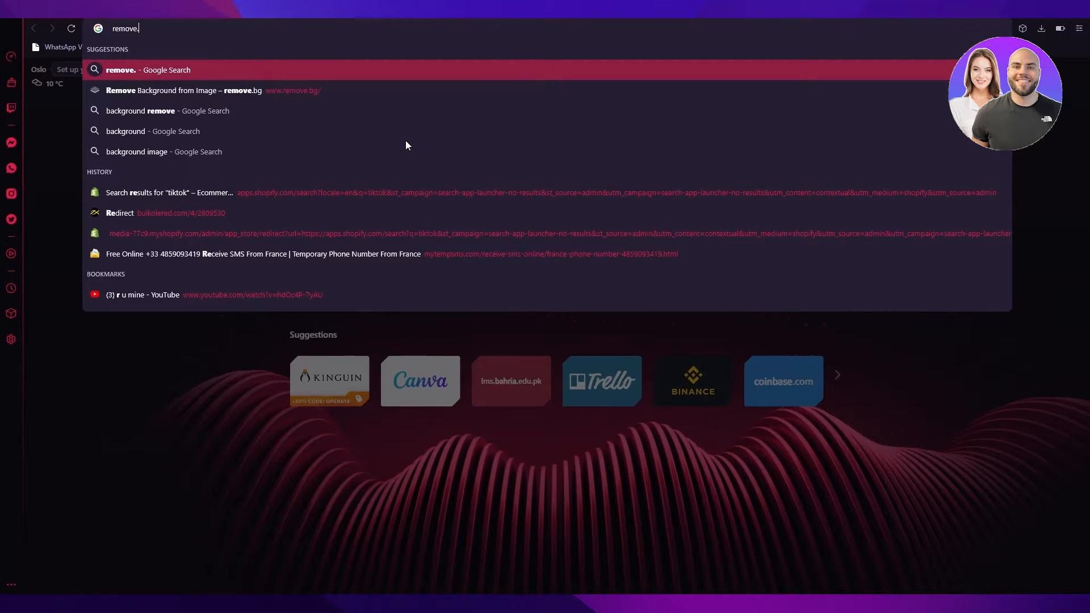
# Step: Upload the popcorn photo to remove.bg and download the background-removed cut-out
pyautogui.click(187, 91)
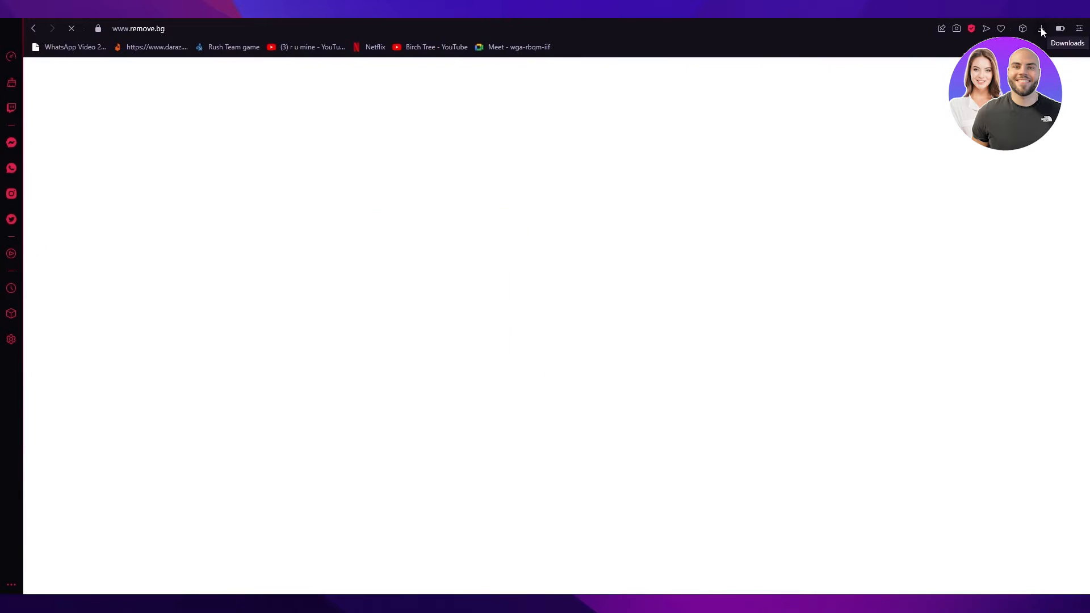
pyautogui.click(1041, 29)
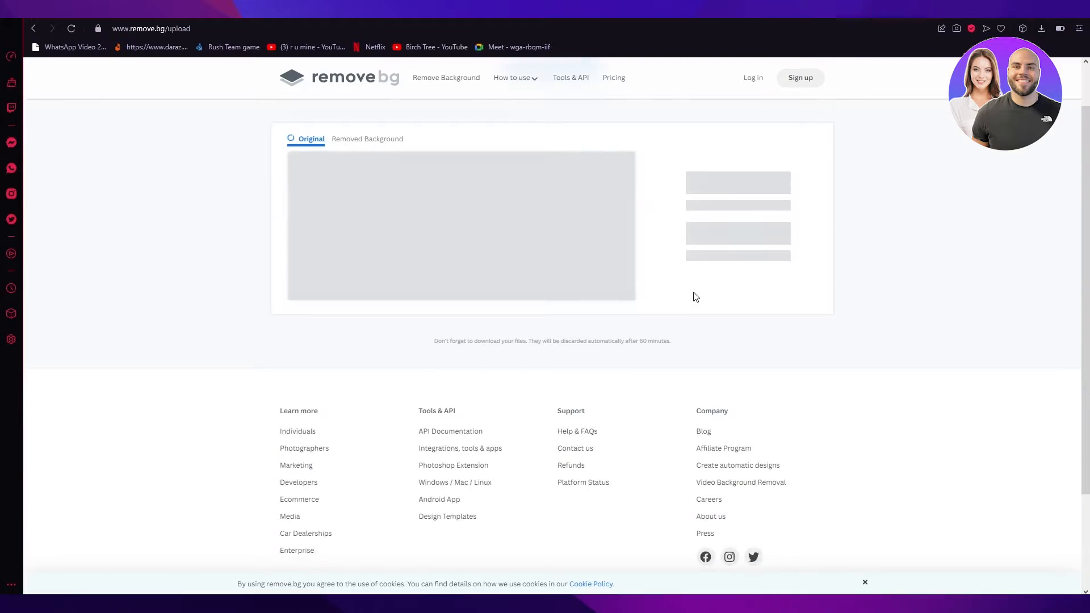
pyautogui.click(552, 121)
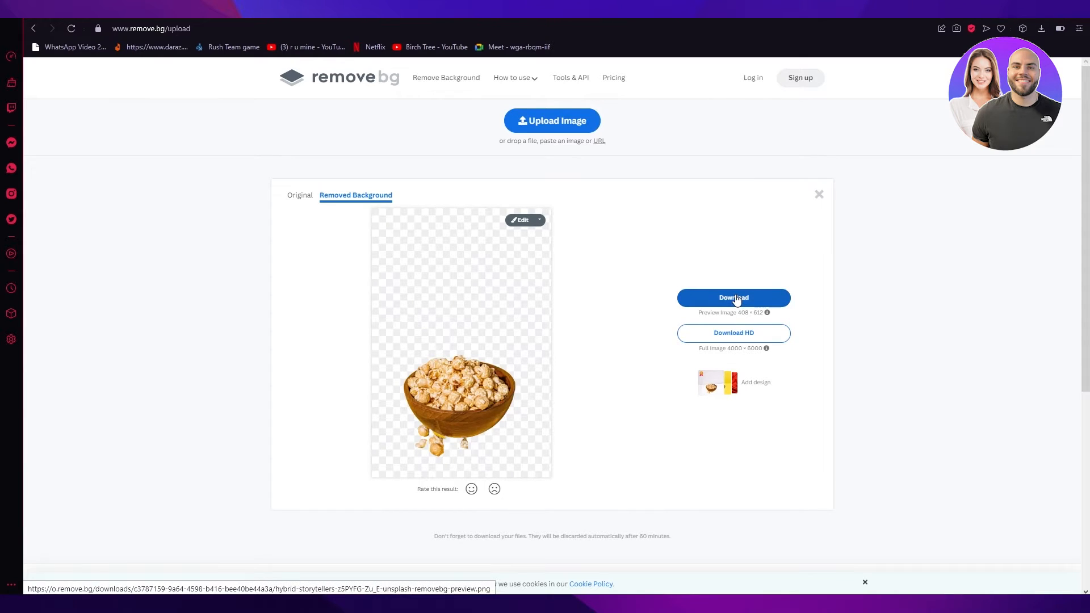
pyautogui.moveTo(750, 300)
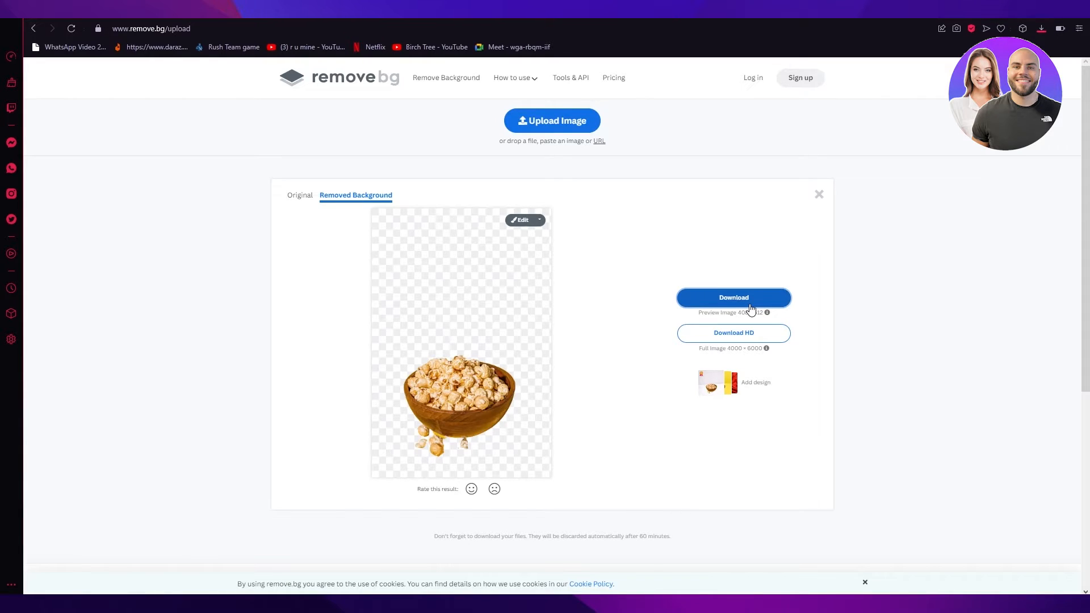
pyautogui.click(732, 298)
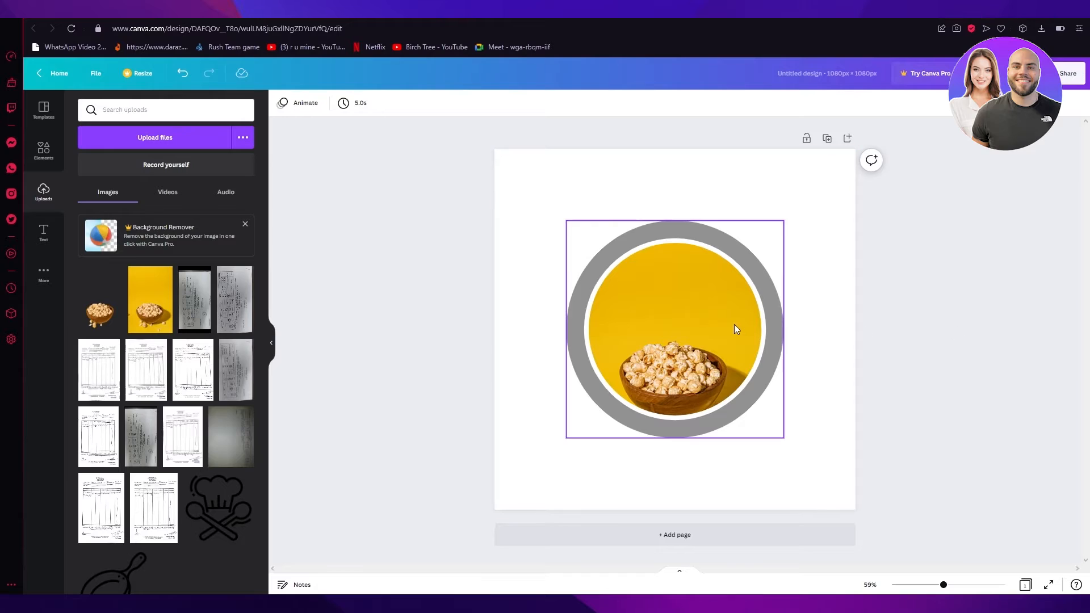
# Step: Position the popcorn cut-out enlarged over the circle frame so kernels spill past the ring
pyautogui.click(675, 327)
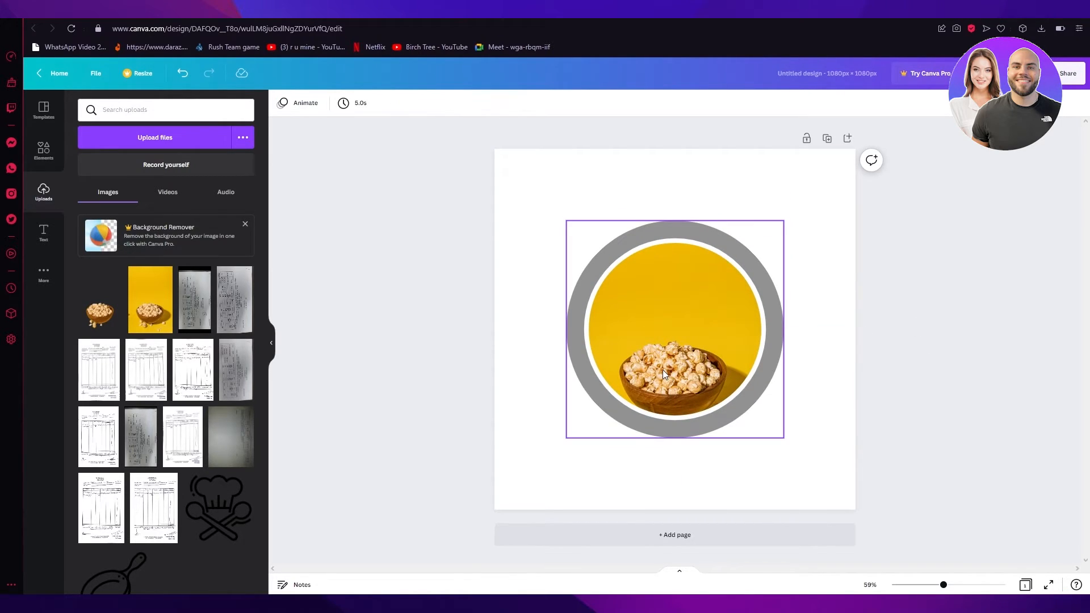
pyautogui.click(668, 361)
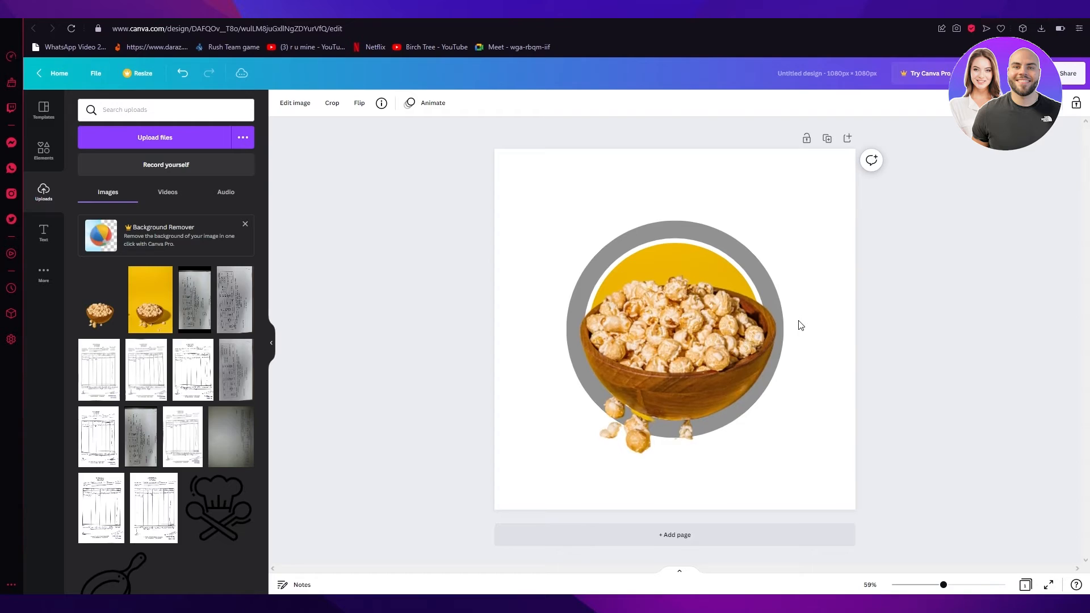
pyautogui.click(674, 327)
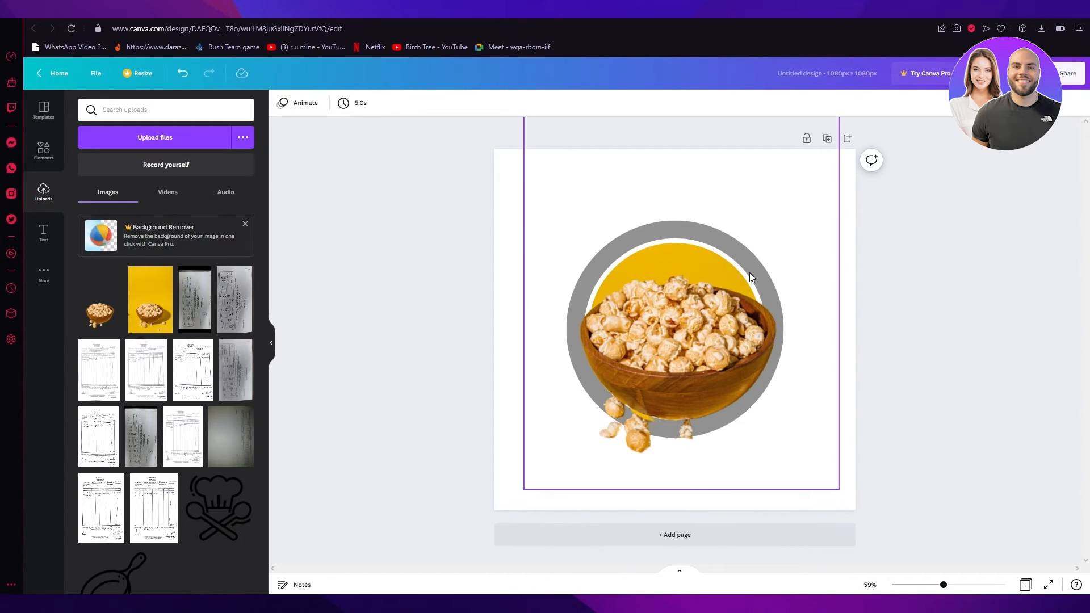
pyautogui.click(977, 319)
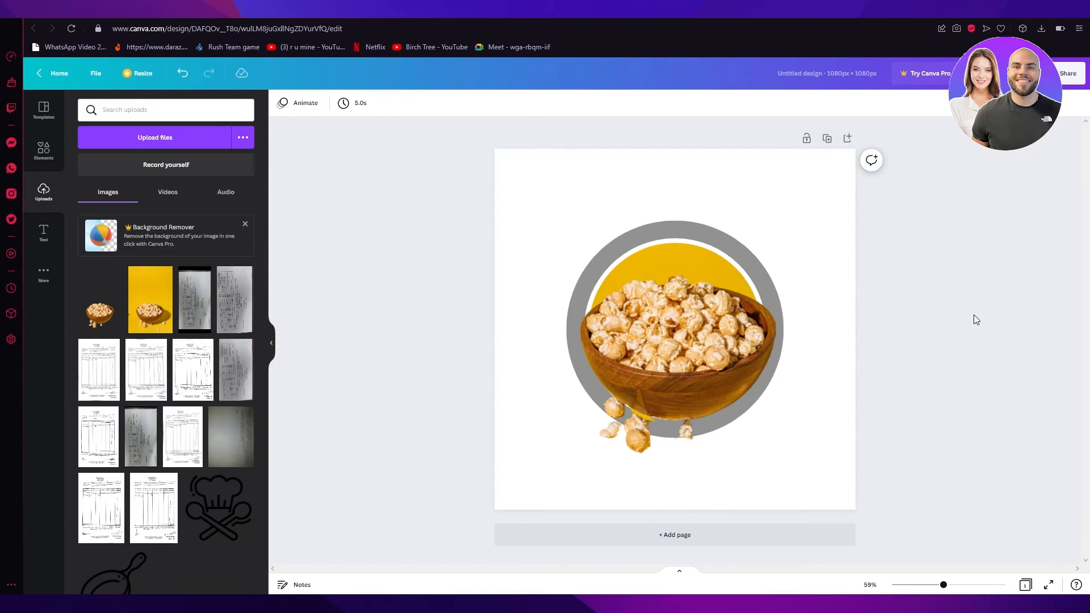
pyautogui.moveTo(720, 456)
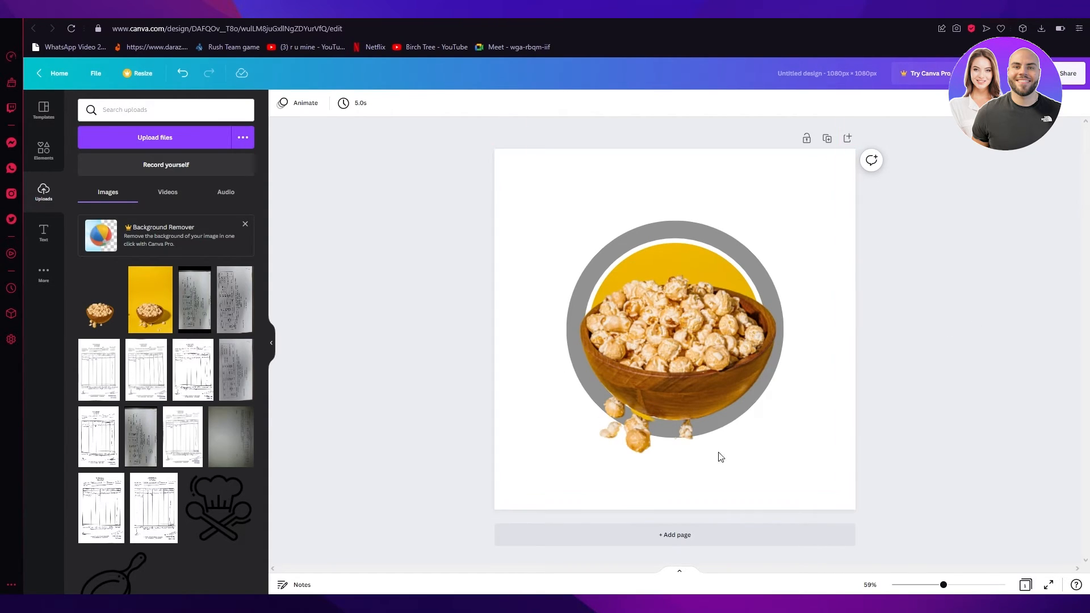
pyautogui.click(721, 257)
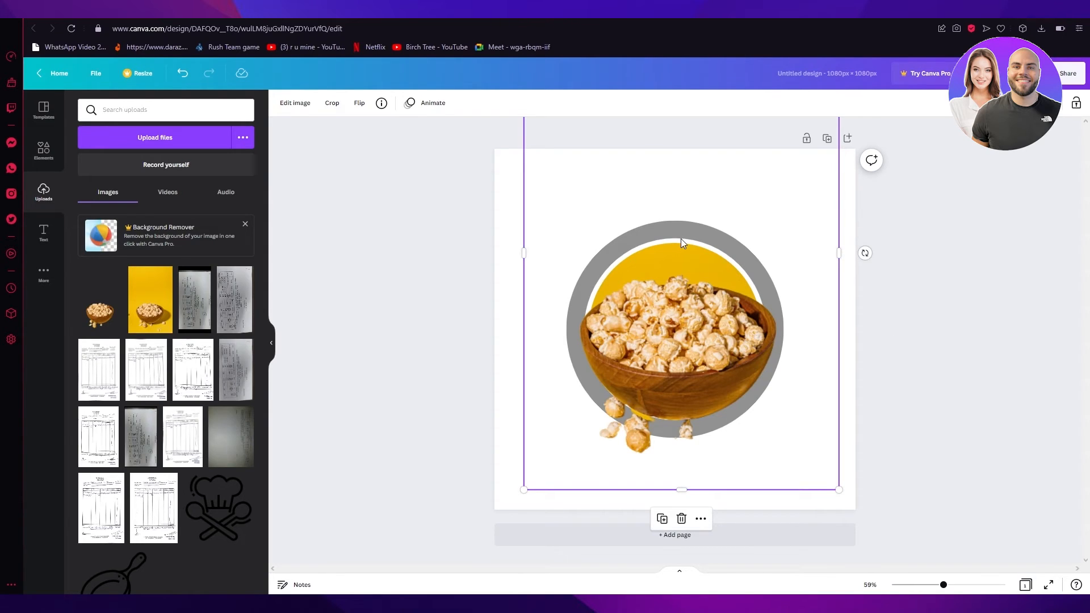
pyautogui.moveTo(661, 281)
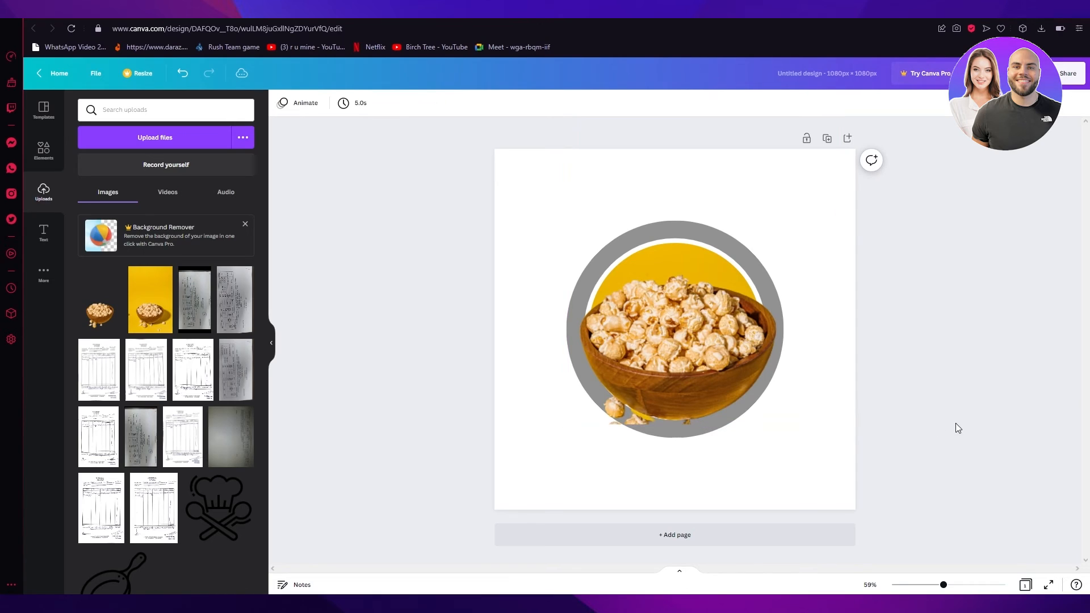
pyautogui.click(673, 327)
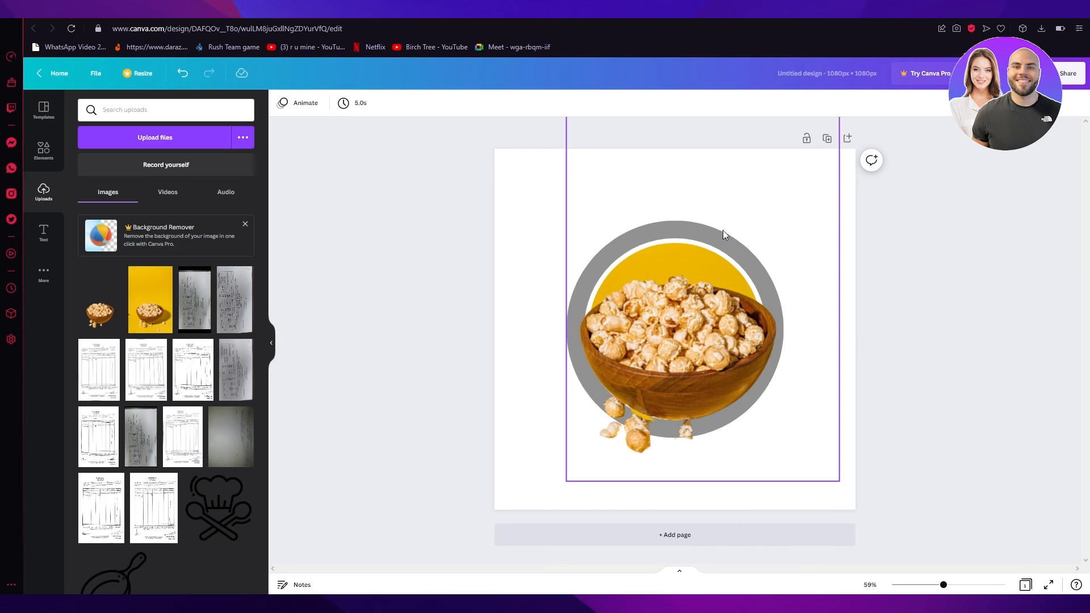
pyautogui.rightClick(723, 234)
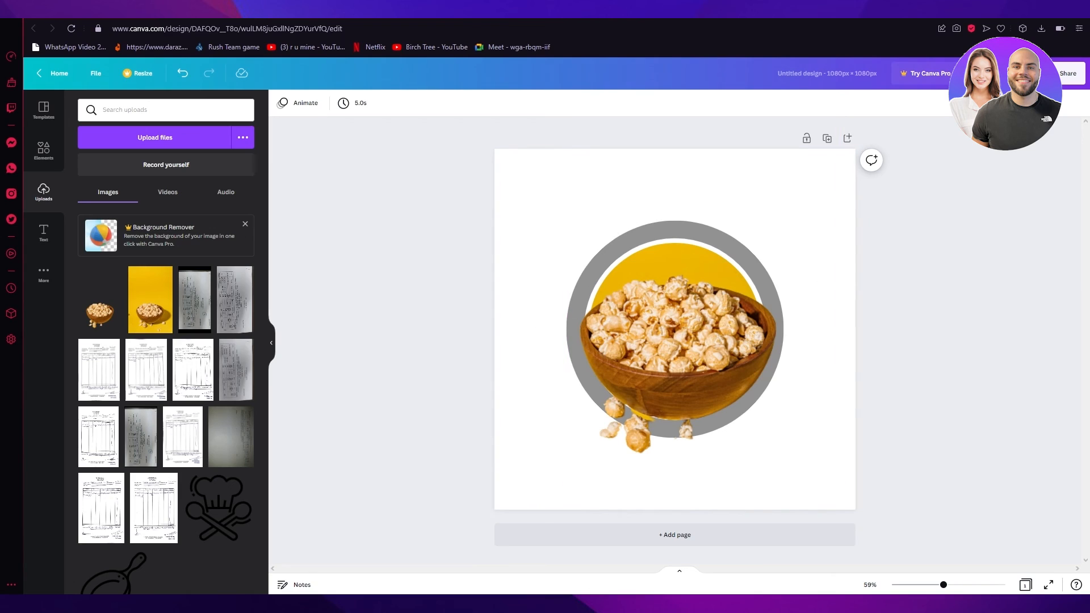
pyautogui.click(1068, 73)
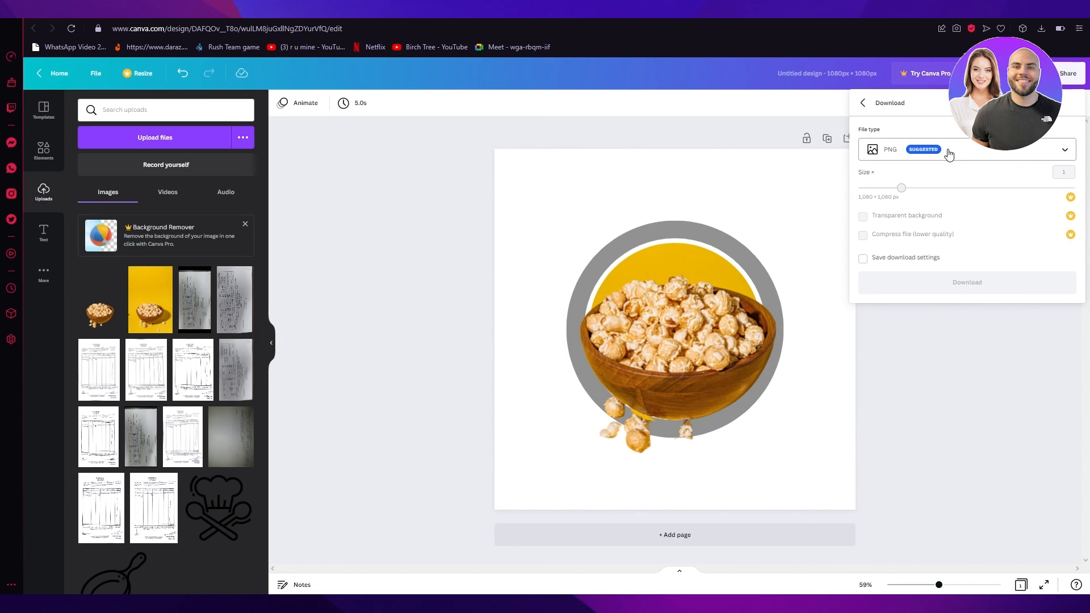
pyautogui.moveTo(966, 282)
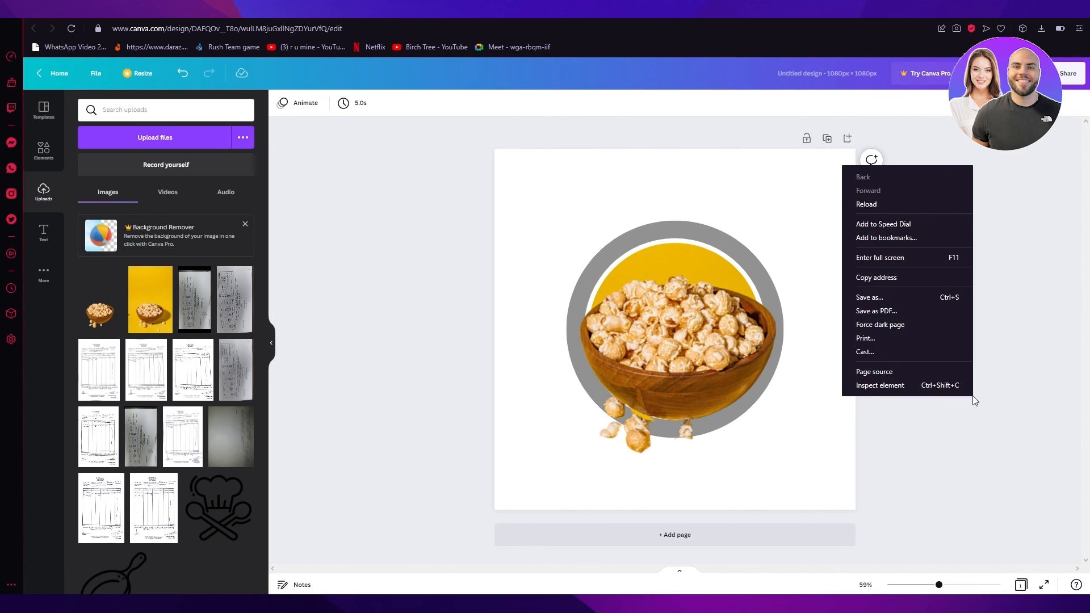
pyautogui.click(968, 428)
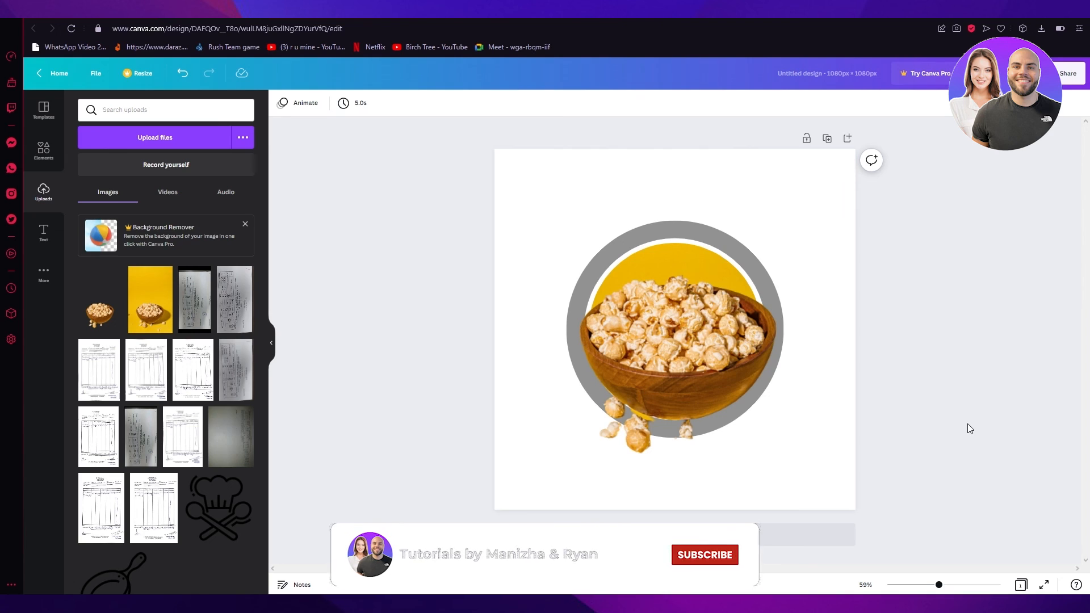
pyautogui.click(704, 556)
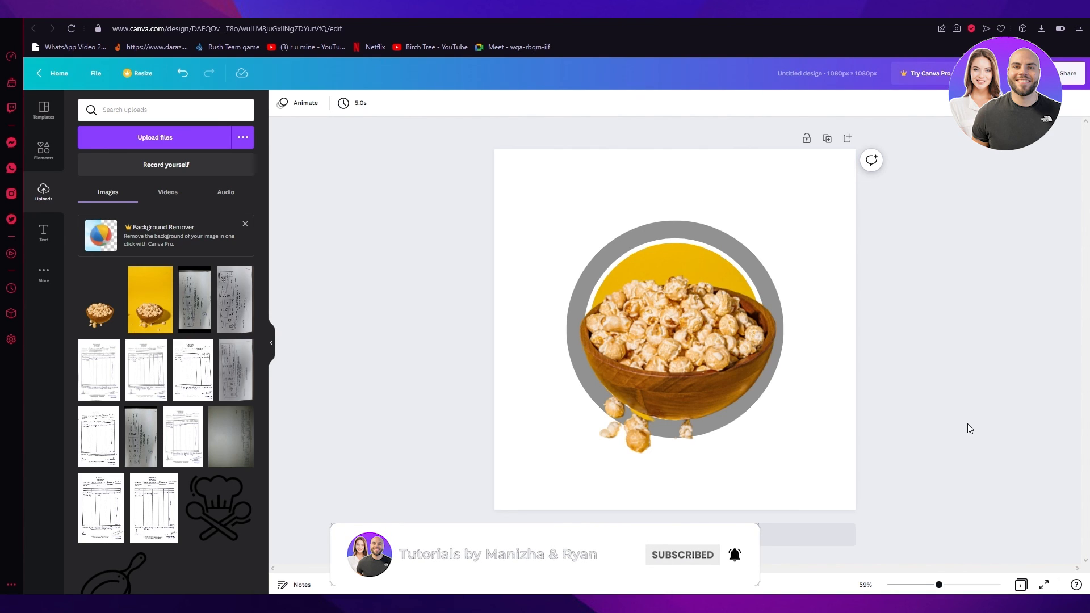